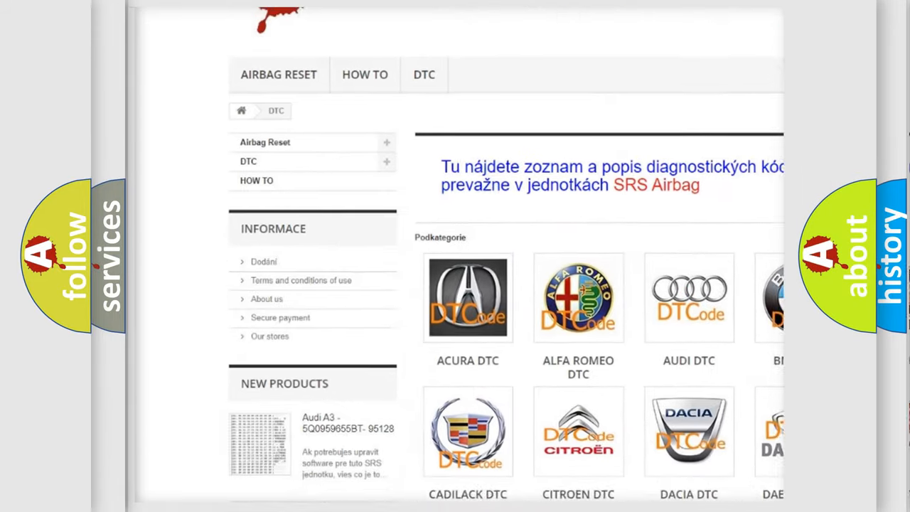
pyautogui.scroll(-3)
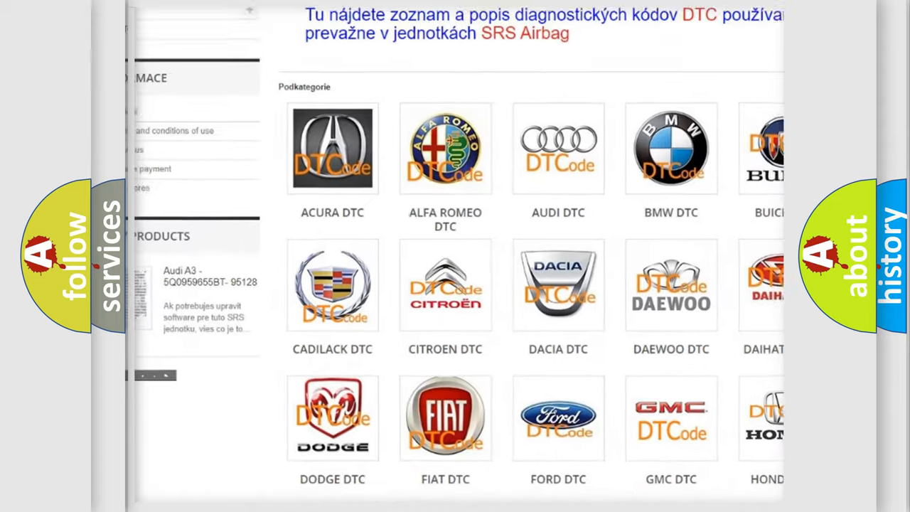
pyautogui.scroll(-3)
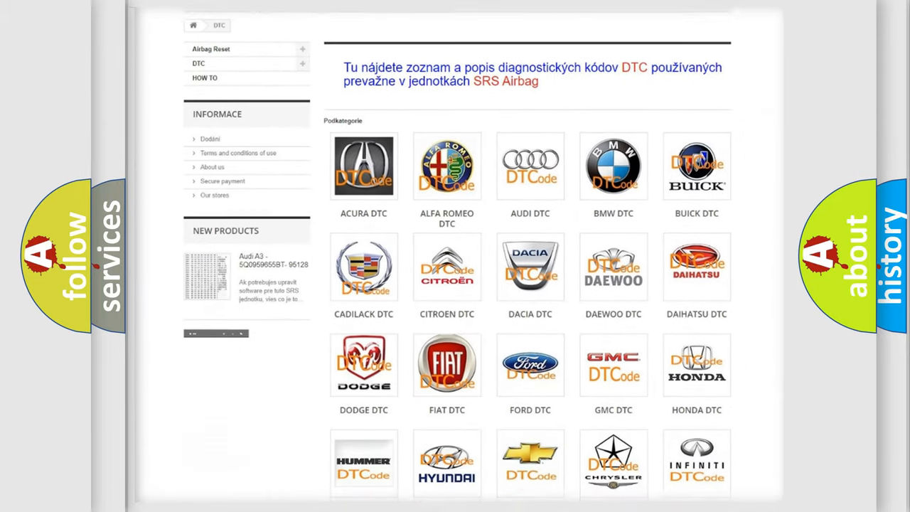
pyautogui.scroll(-3)
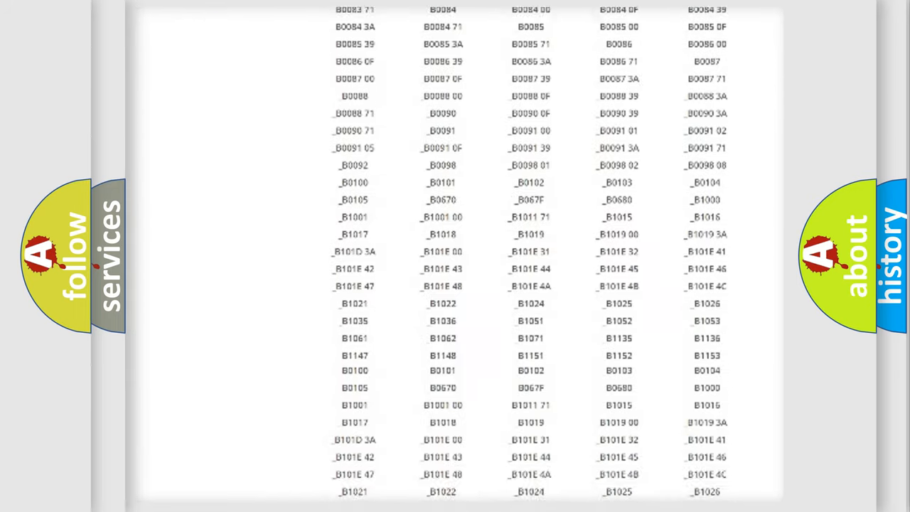
pyautogui.scroll(3)
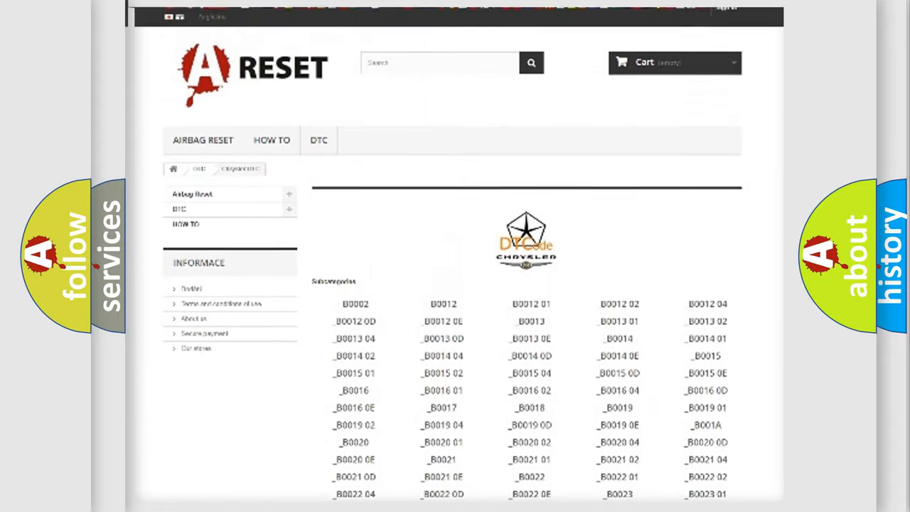